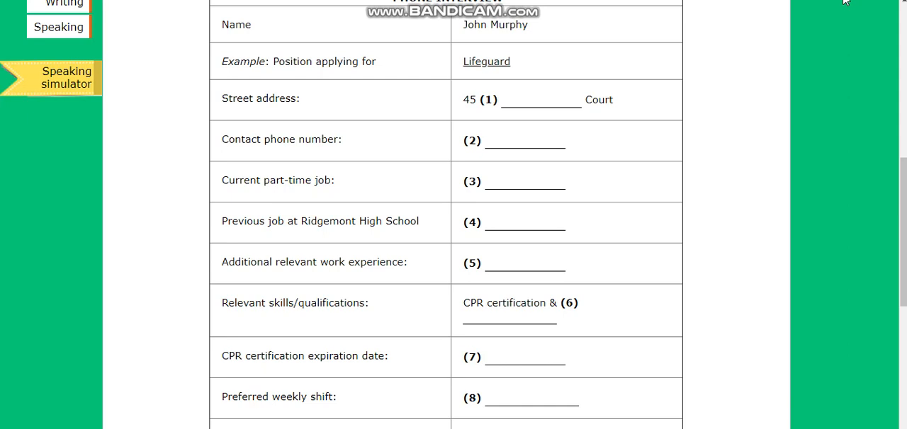
# Step: Start playing the Section 1 phone-interview listening recording
pyautogui.scroll(3)
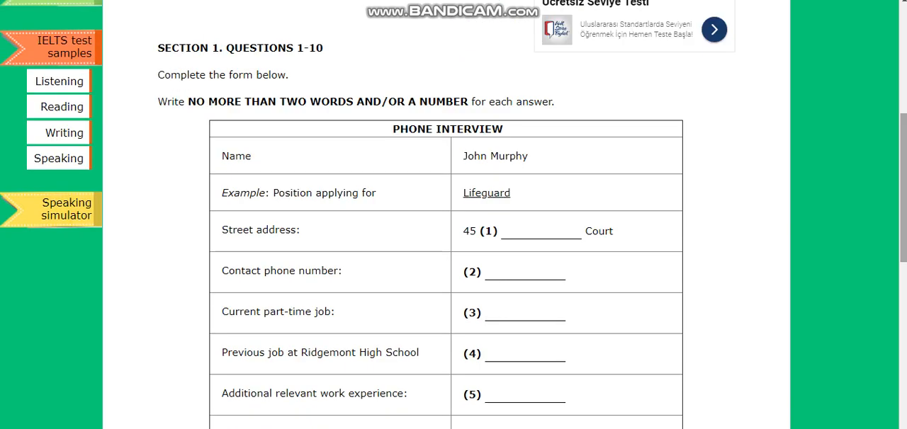
pyautogui.scroll(-3)
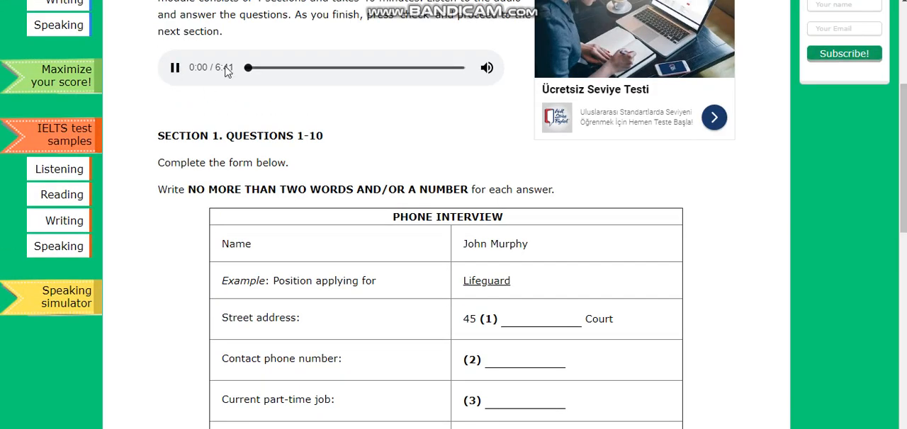
pyautogui.click(258, 68)
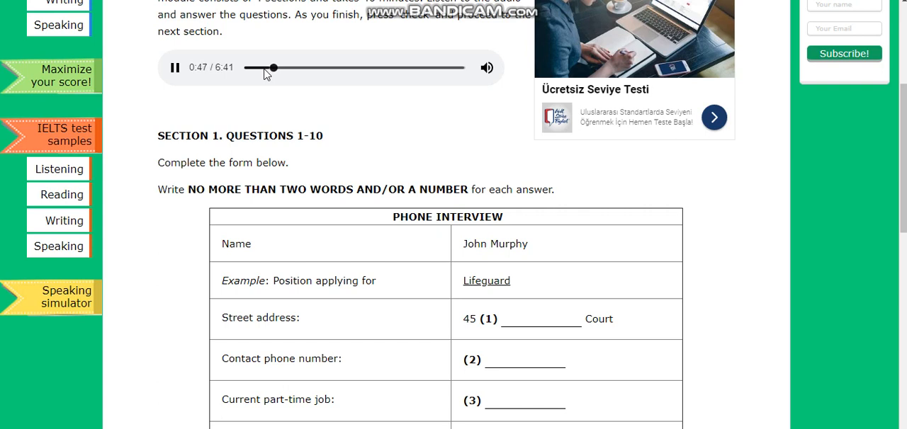
pyautogui.moveTo(209, 128)
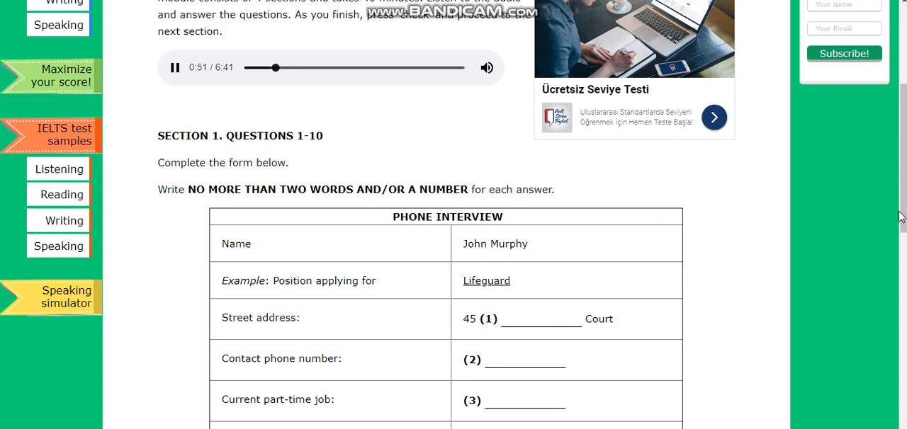
pyautogui.scroll(-3)
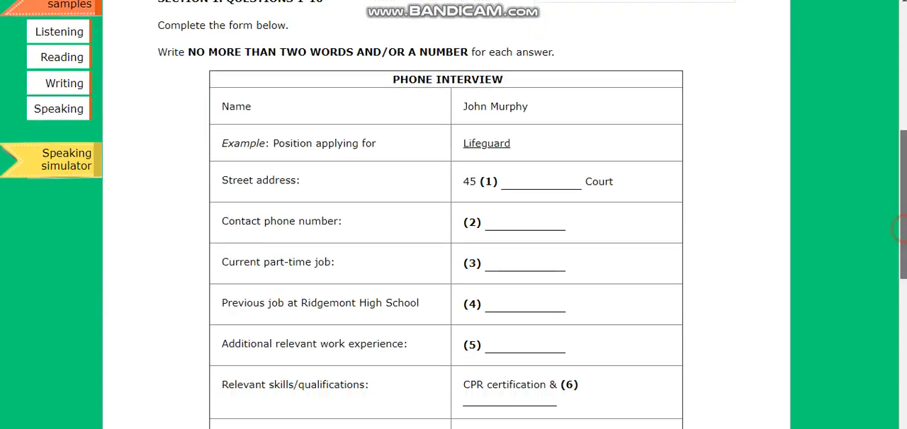
pyautogui.scroll(-3)
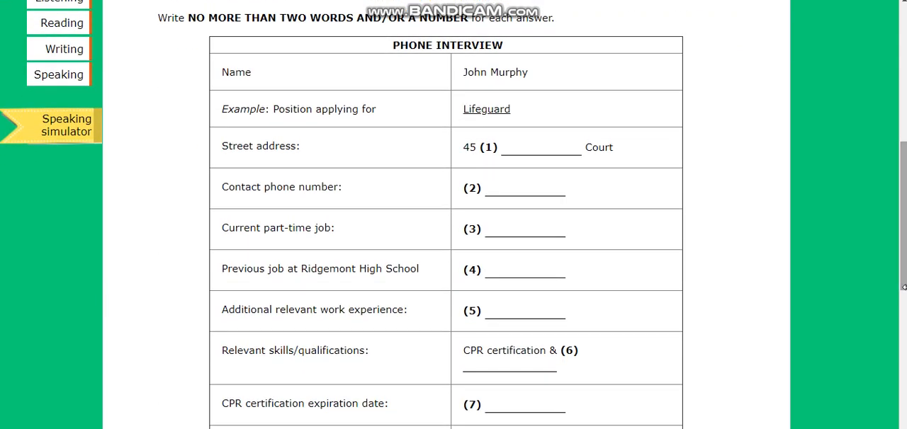
pyautogui.moveTo(747, 235)
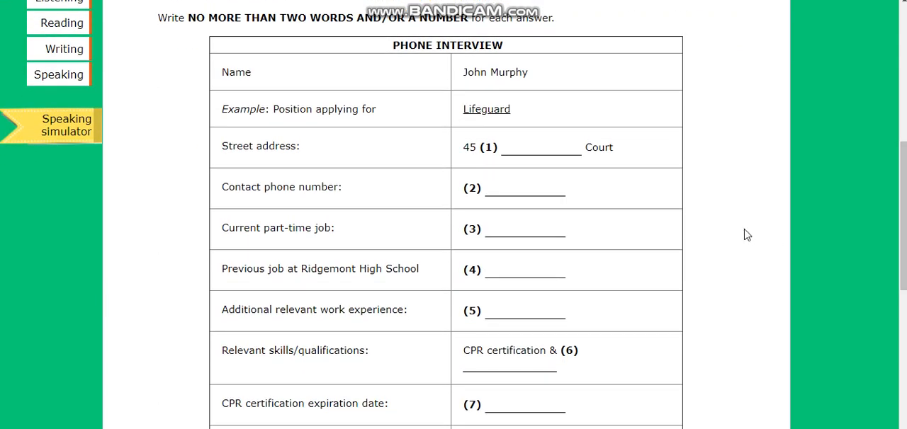
pyautogui.moveTo(511, 147)
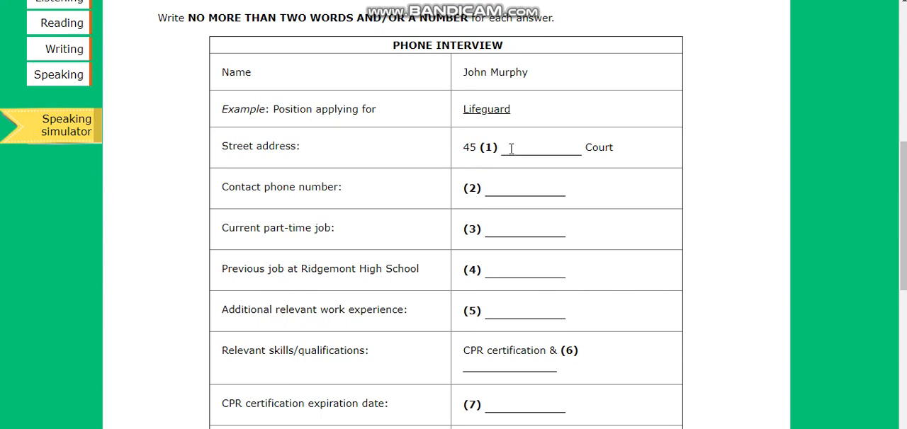
pyautogui.moveTo(244, 145)
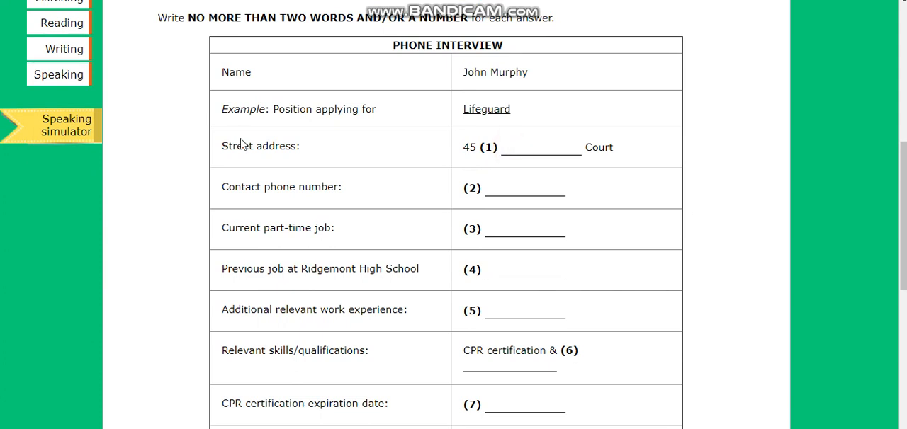
pyautogui.doubleClick(304, 187)
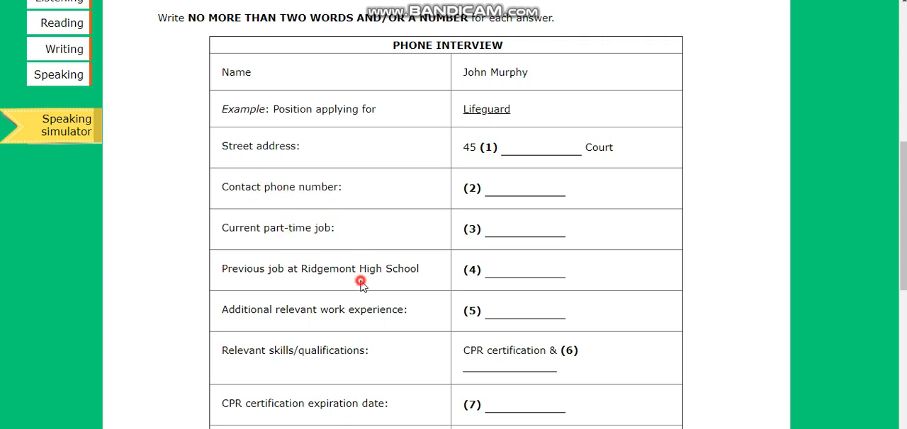
pyautogui.doubleClick(389, 269)
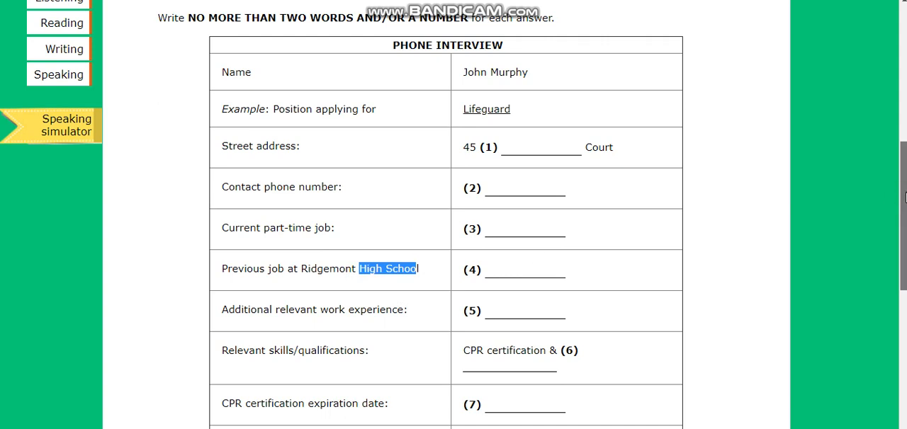
pyautogui.scroll(3)
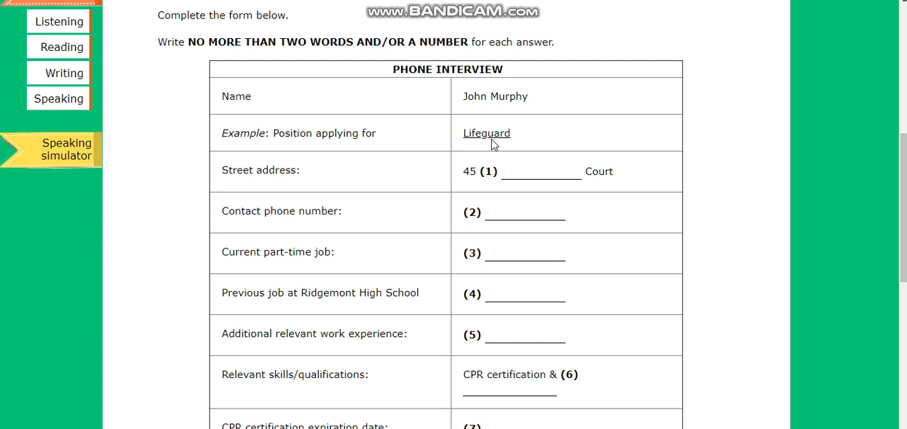
# Step: Fill answer 1 with the street name 'elsinore' for 45 elsinore Court
pyautogui.click(522, 165)
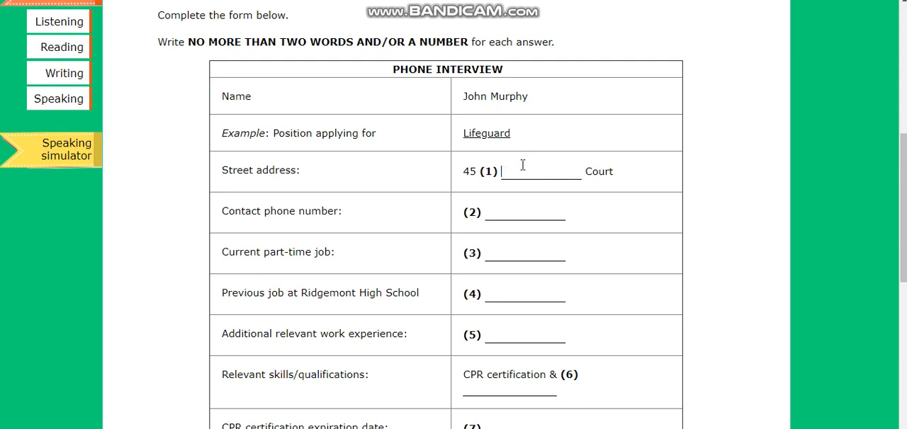
pyautogui.moveTo(500, 172)
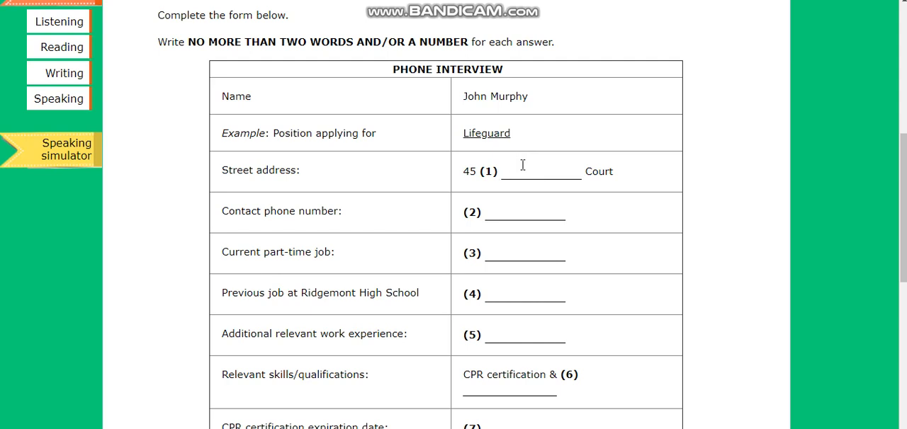
pyautogui.click(503, 171)
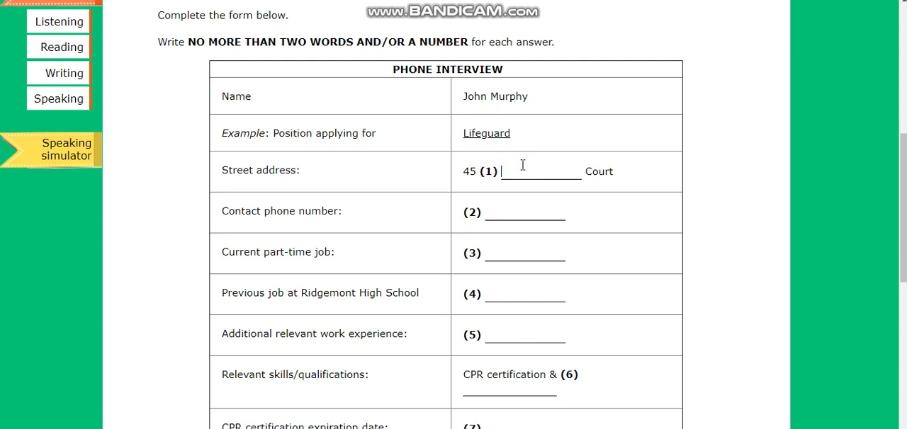
pyautogui.write('elc')
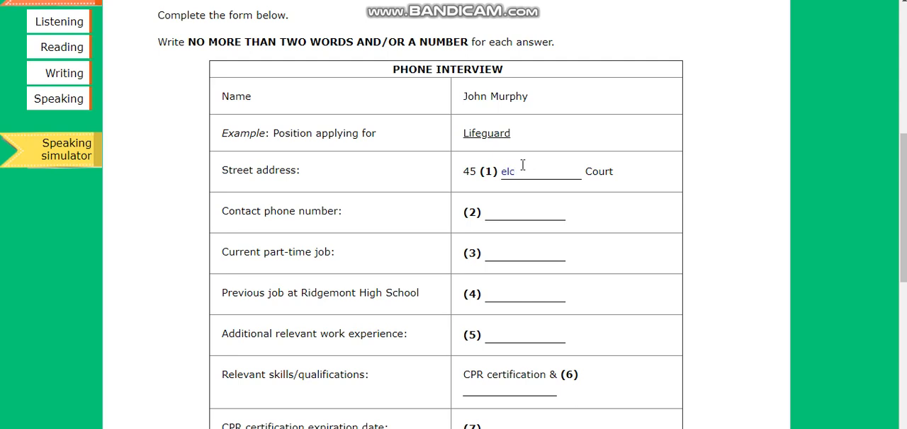
pyautogui.write('inore')
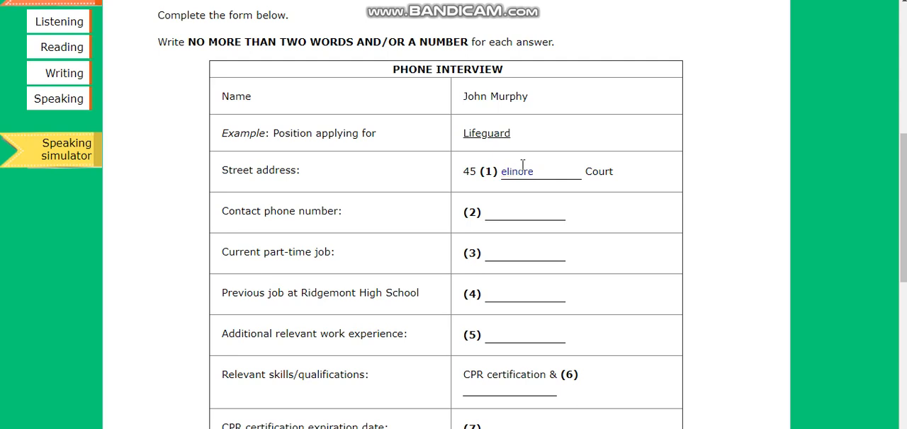
pyautogui.write('elsinore')
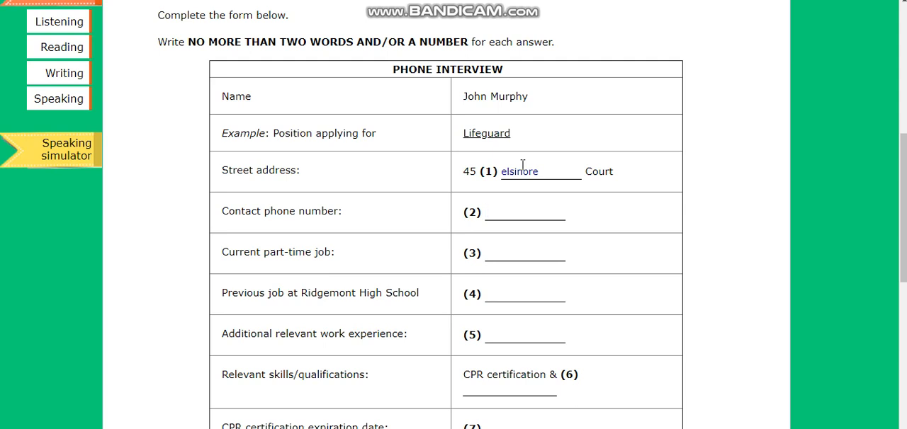
pyautogui.write('0778')
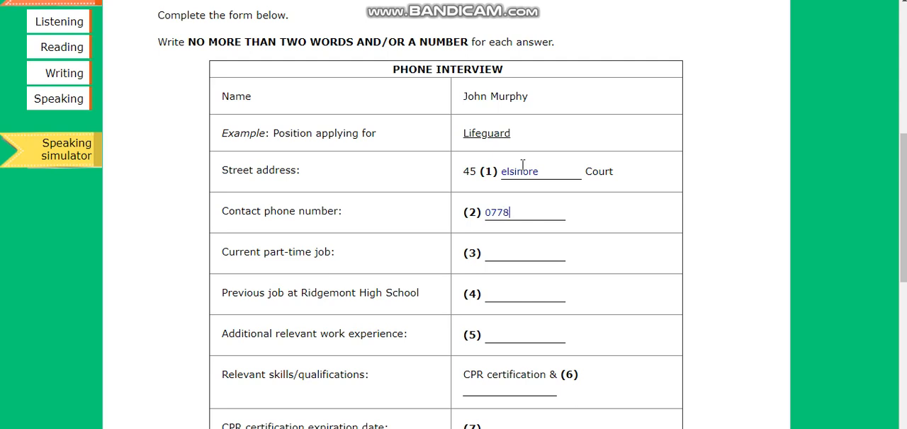
pyautogui.write('9')
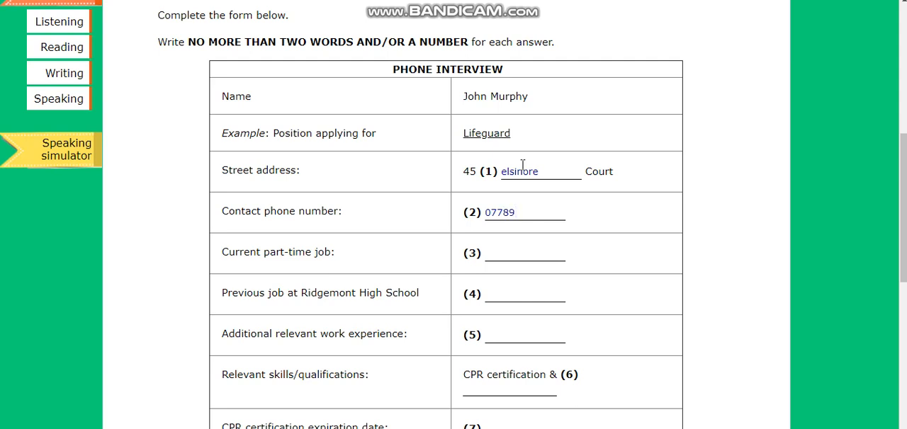
pyautogui.write('6')
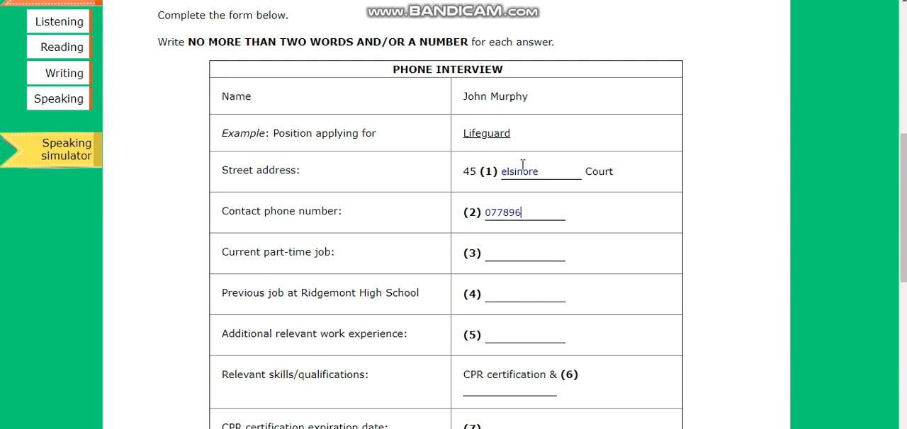
pyautogui.write('245')
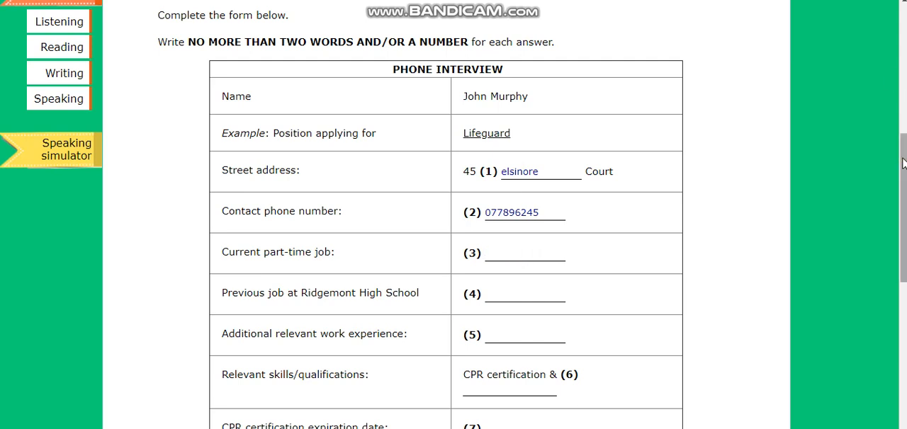
pyautogui.scroll(-3)
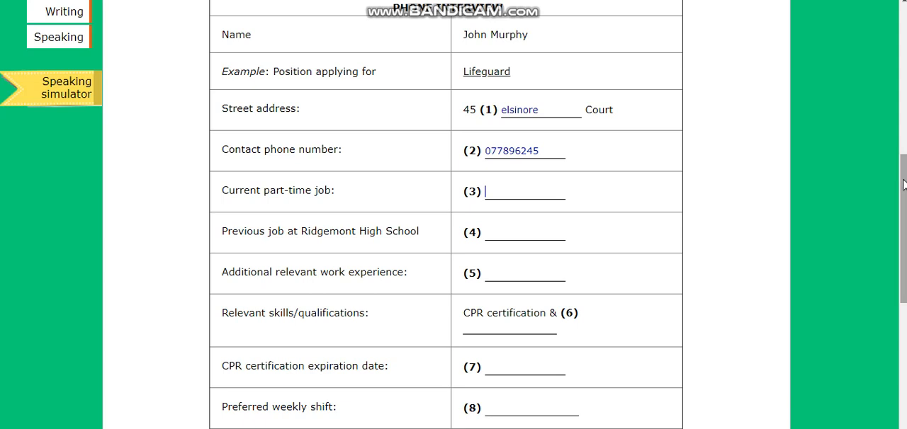
# Step: Fill answers 3–5 with waiter, baseball coach and rescue diver
pyautogui.click(515, 233)
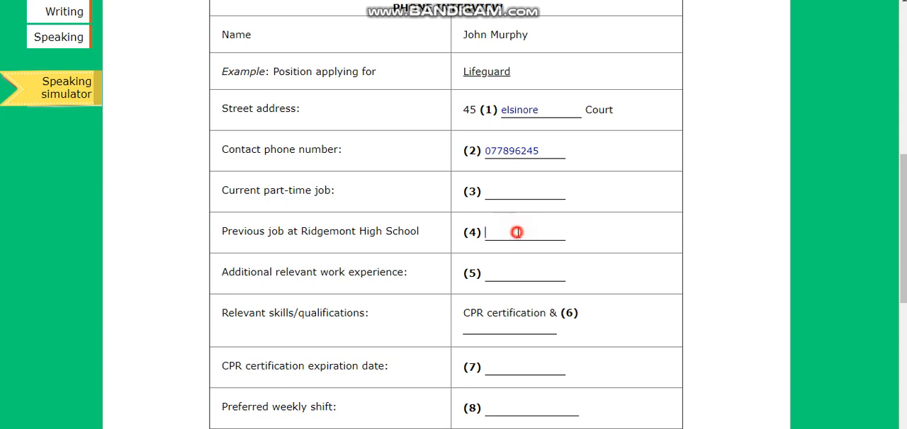
pyautogui.write('waiter')
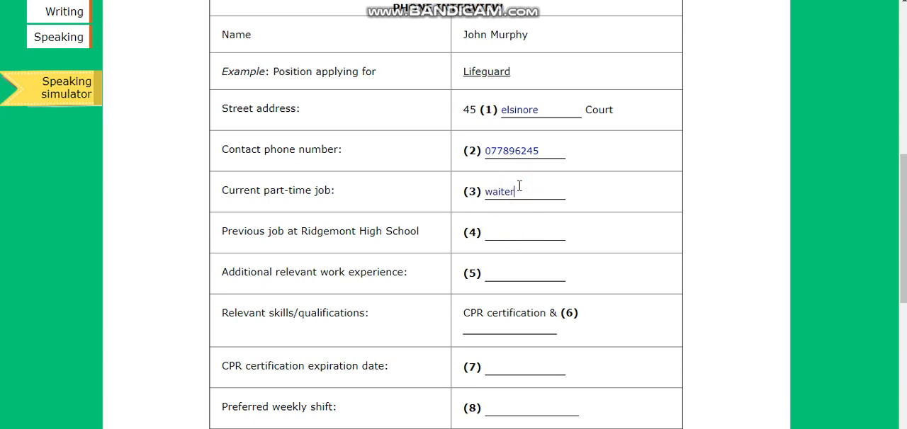
pyautogui.write('baseball coach')
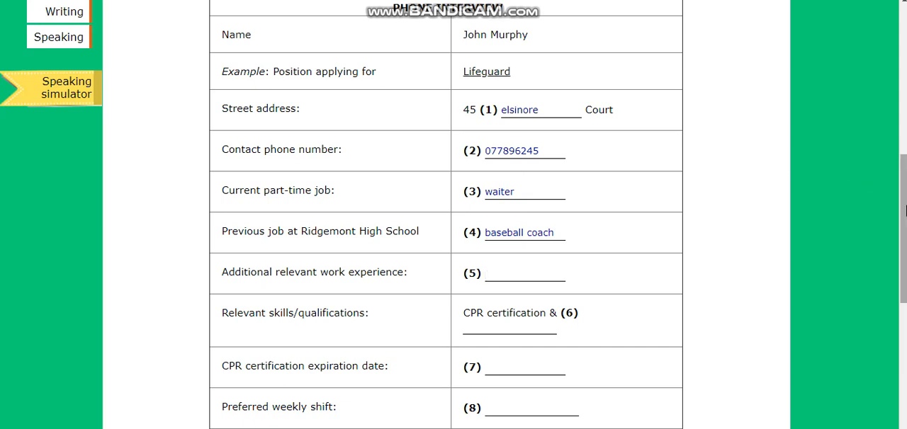
pyautogui.scroll(-3)
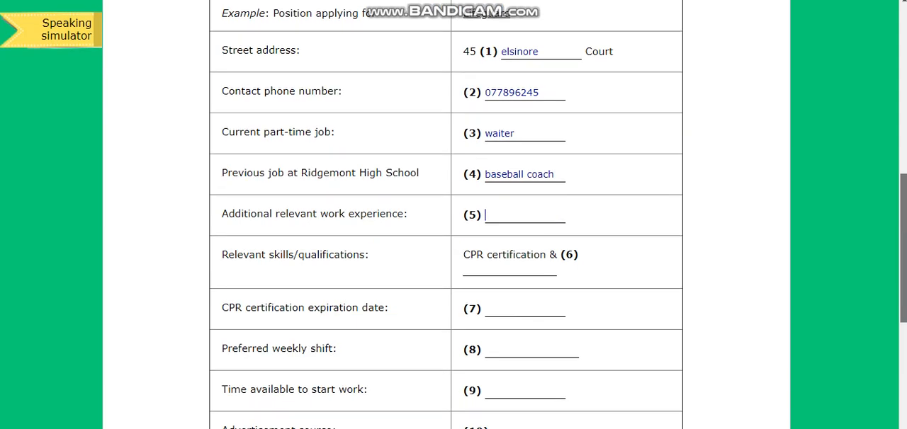
pyautogui.write('rescue diver')
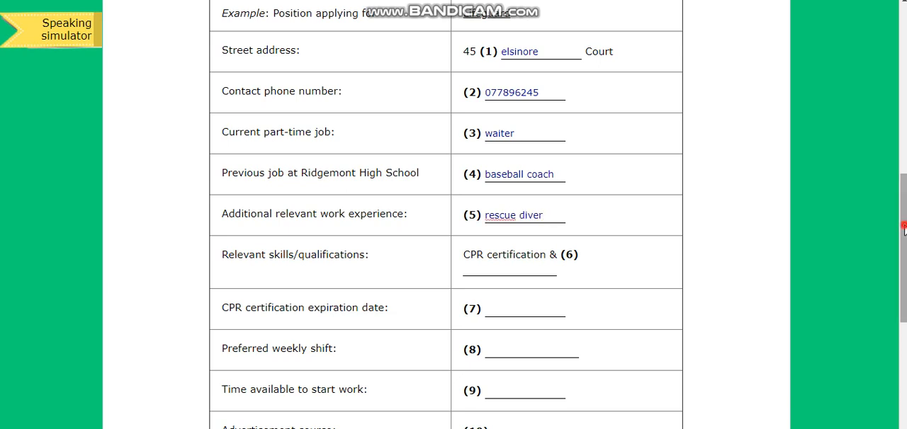
pyautogui.scroll(-3)
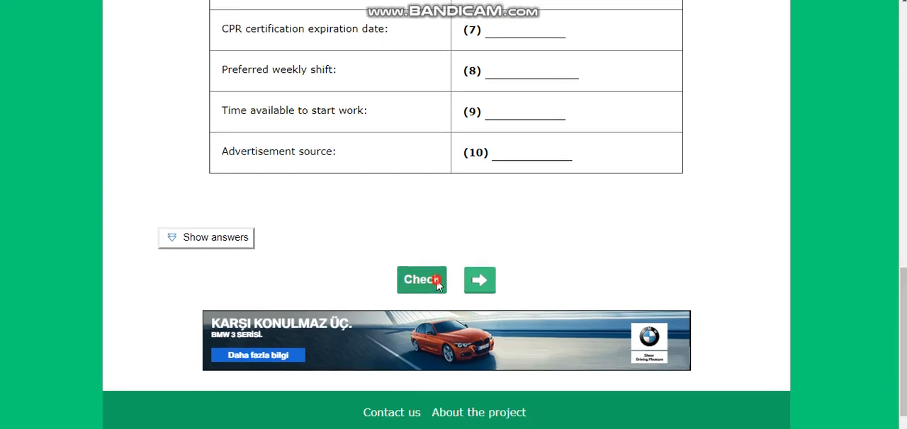
# Step: Check the answers for a 5/10 score, review the ticks, and pause the audio
pyautogui.click(421, 279)
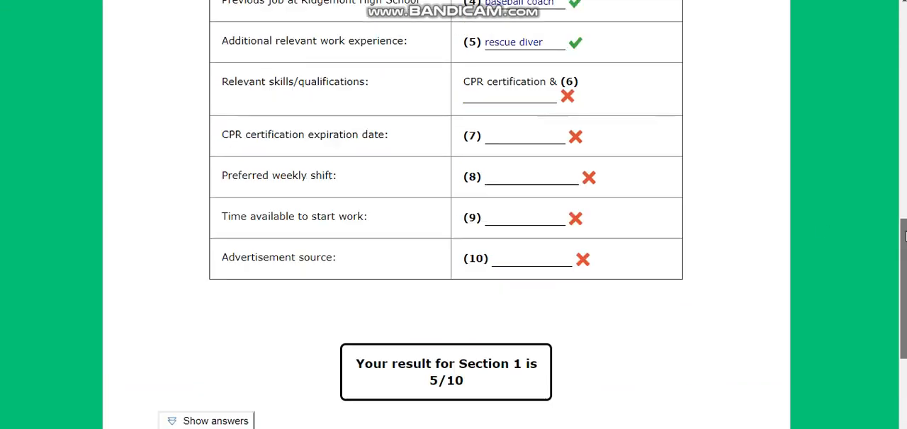
pyautogui.scroll(3)
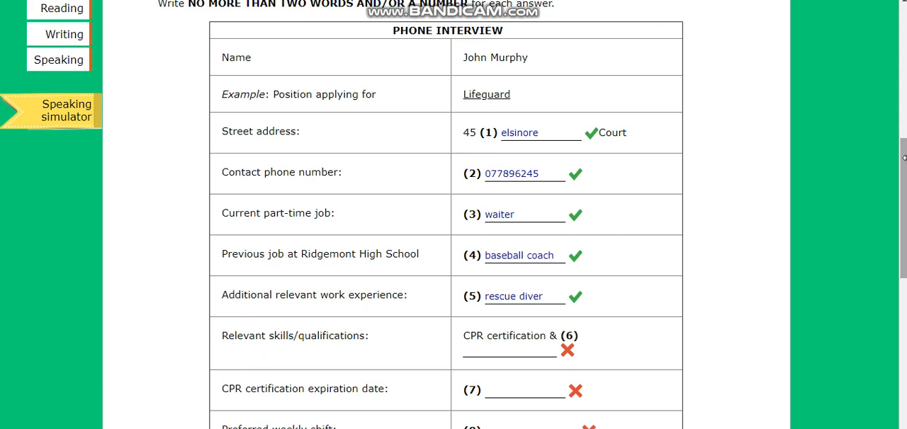
pyautogui.scroll(3)
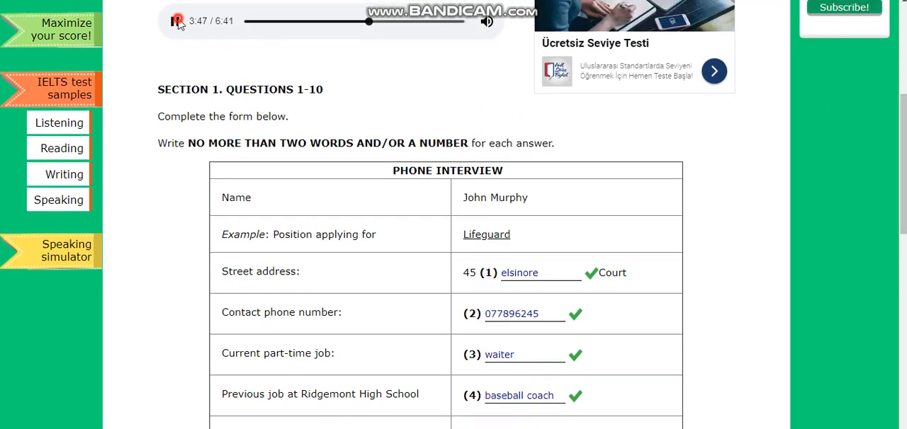
pyautogui.click(176, 21)
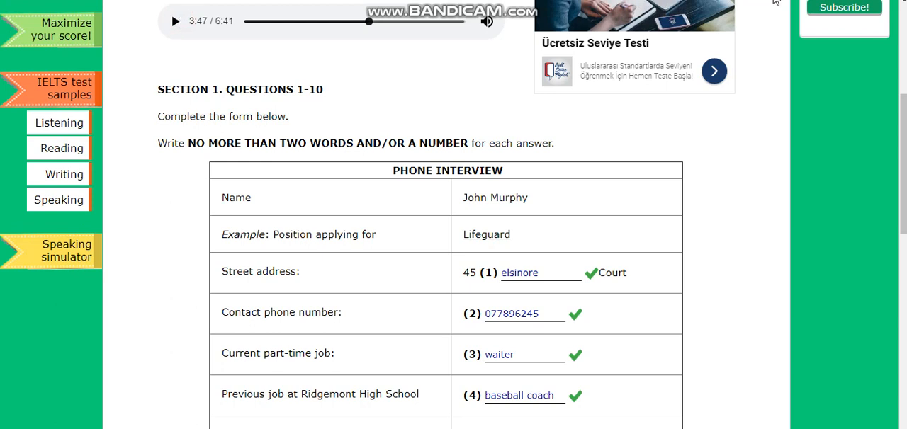